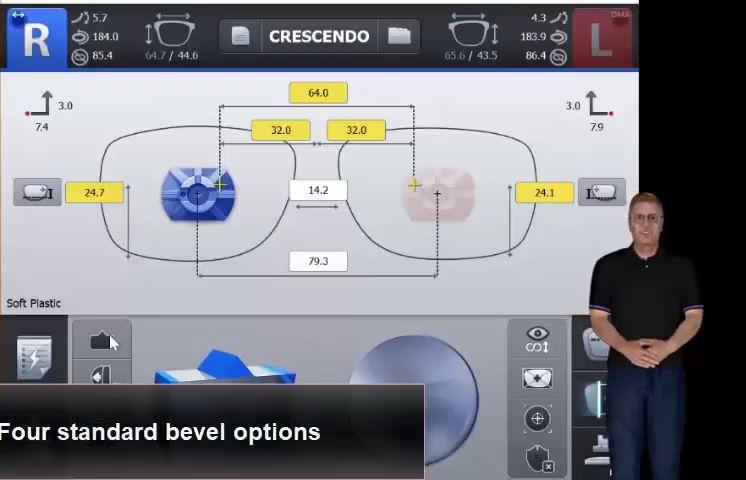
# - Show the right lens bevel settings and expand the bevel position type choices
pyautogui.click(98, 340)
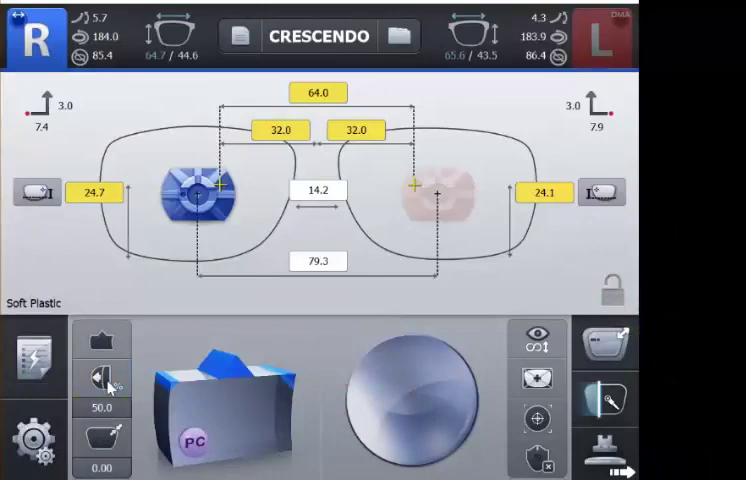
pyautogui.click(100, 376)
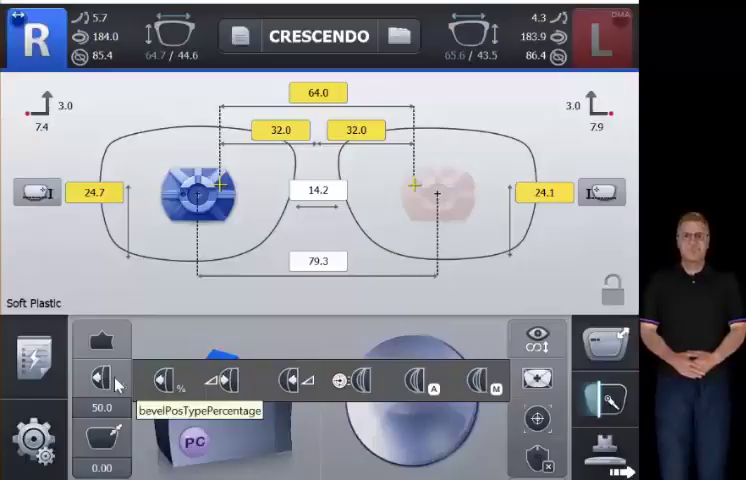
# - Switch to Manual Position and nudge the bevel placement with the corner arrows
pyautogui.click(100, 378)
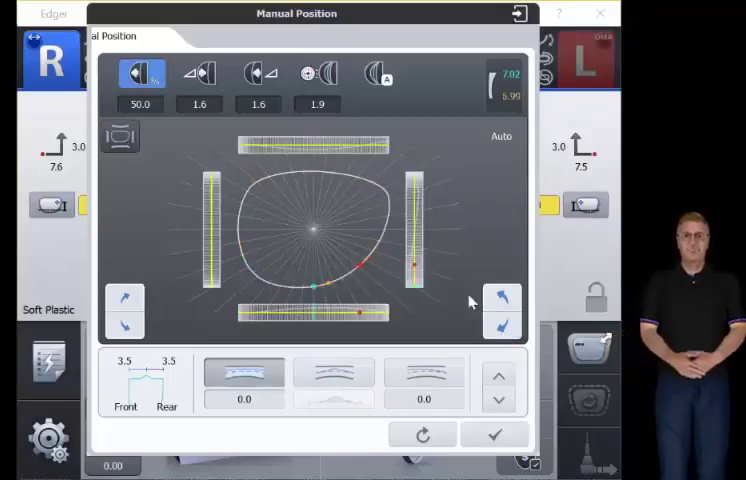
pyautogui.click(504, 326)
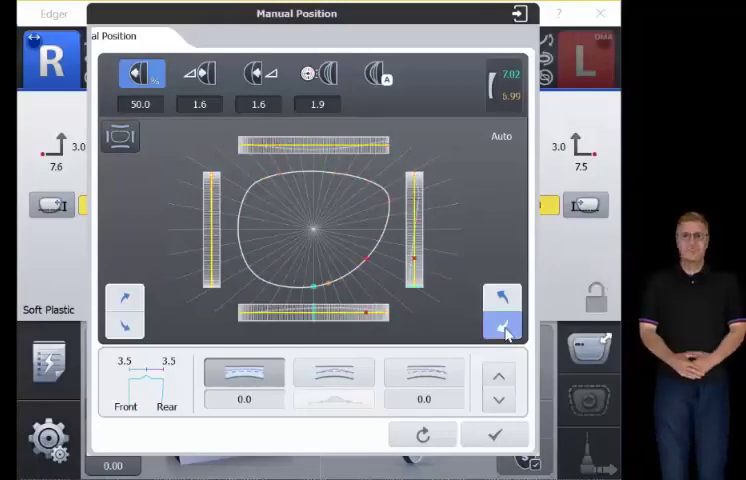
pyautogui.click(504, 324)
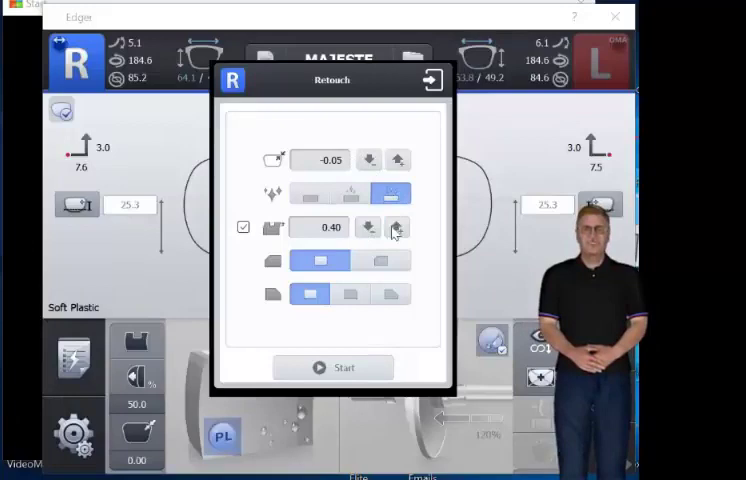
# - Raise the retouch value from 0.40 to 0.50 and close the Retouch settings
pyautogui.click(396, 228)
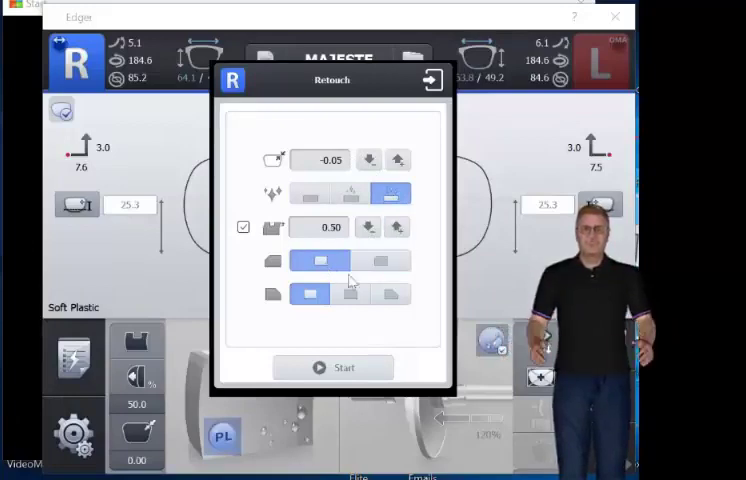
pyautogui.click(390, 292)
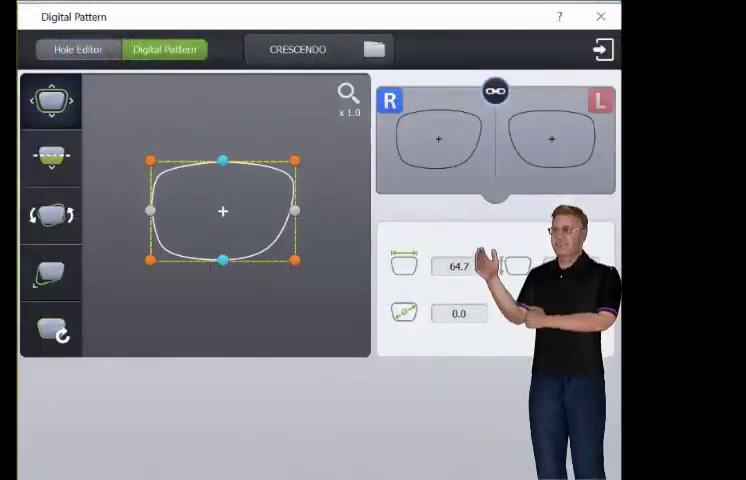
# - Set the pattern's Down extension value to 25 in place of 22.3
pyautogui.click(456, 312)
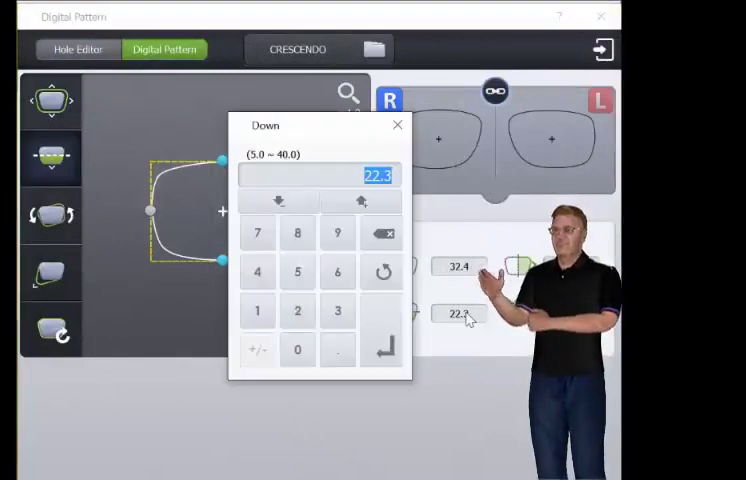
pyautogui.write('25')
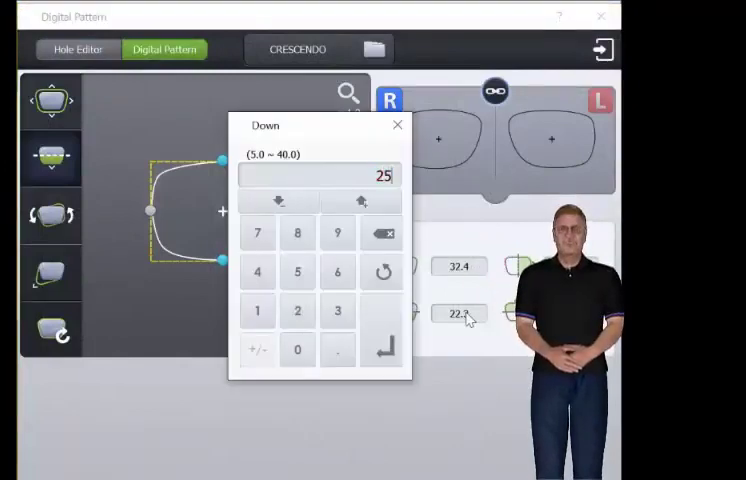